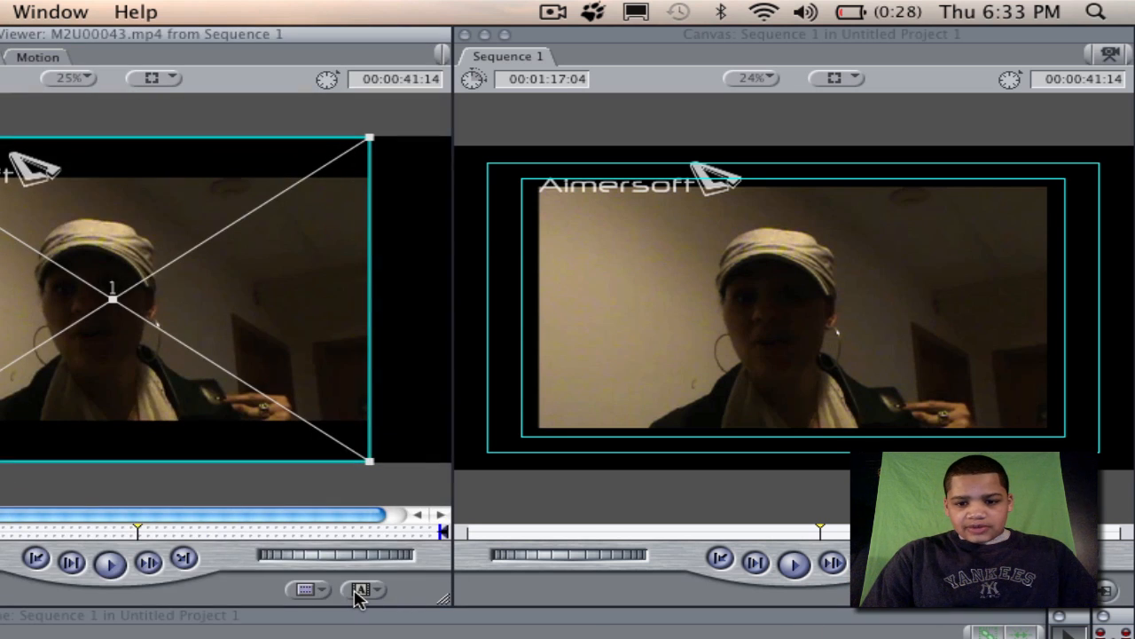
Create a Circle generator from the Viewer's generator pop-up to use as the face matte.
left_click(362, 589)
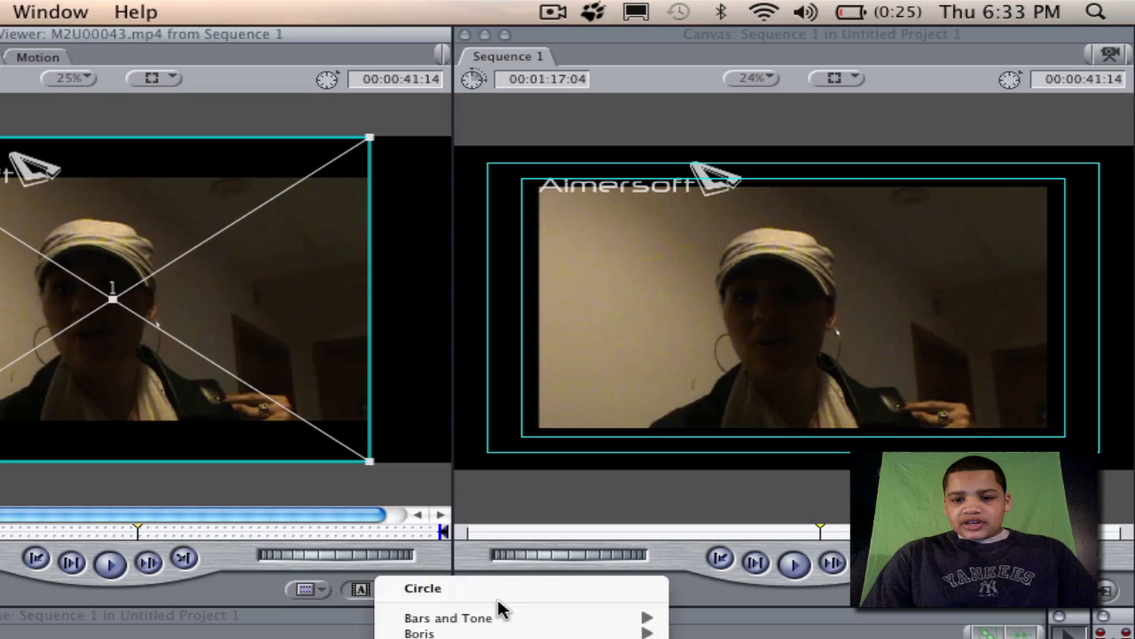
left_click(422, 588)
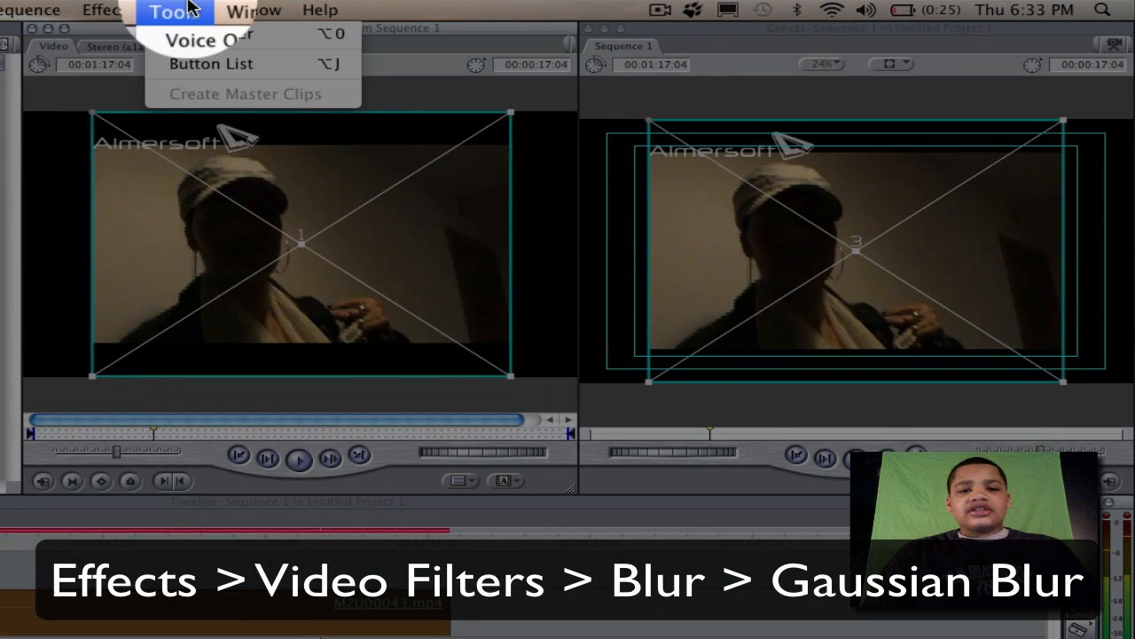
Apply Gaussian Blur to the top clip and composite it as Travel Matte - Luma.
left_click(107, 10)
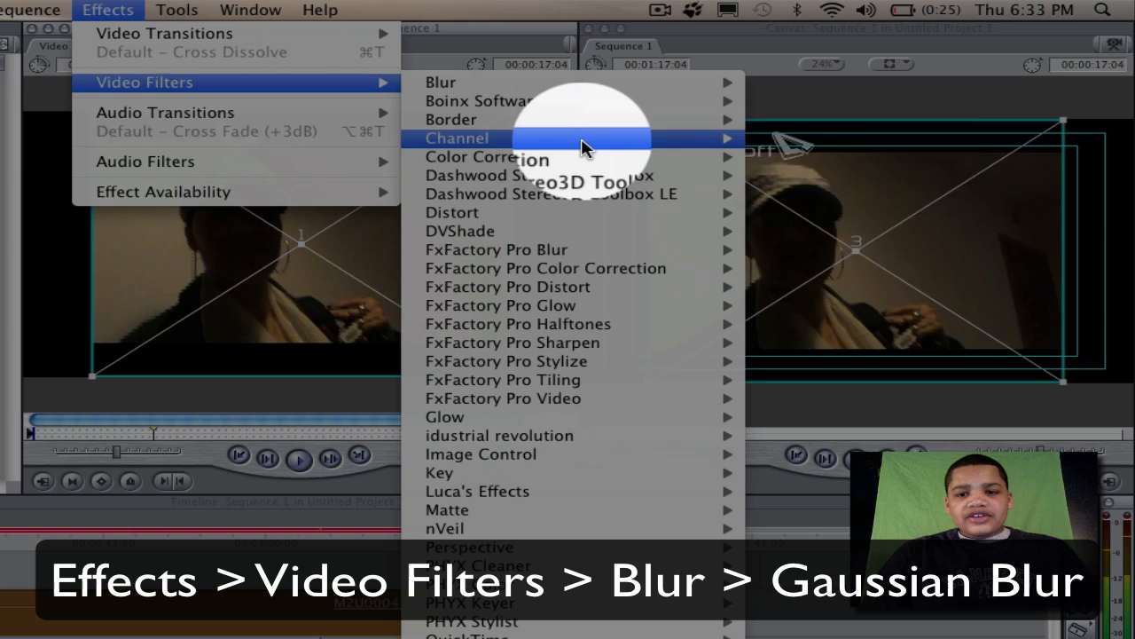
mouse_move(440, 81)
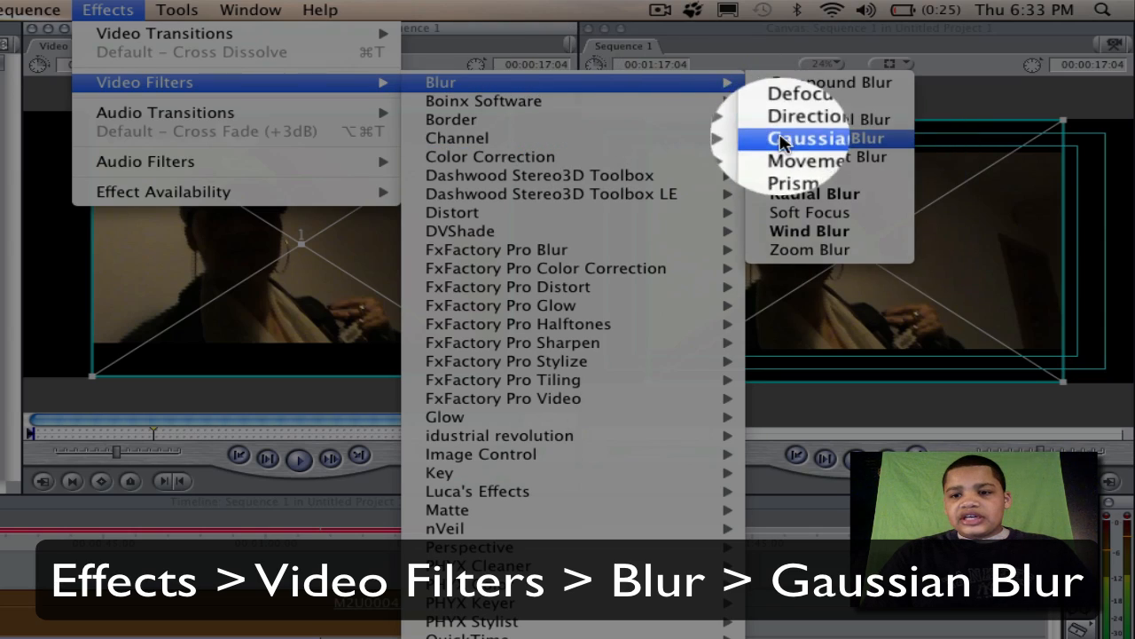
left_click(809, 138)
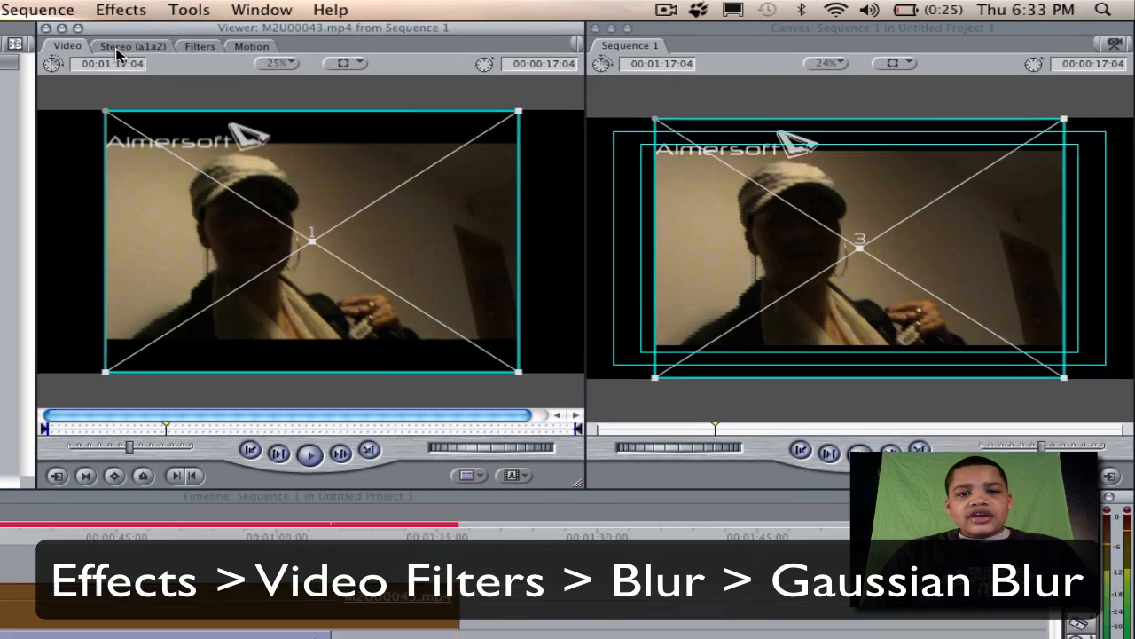
left_click(320, 7)
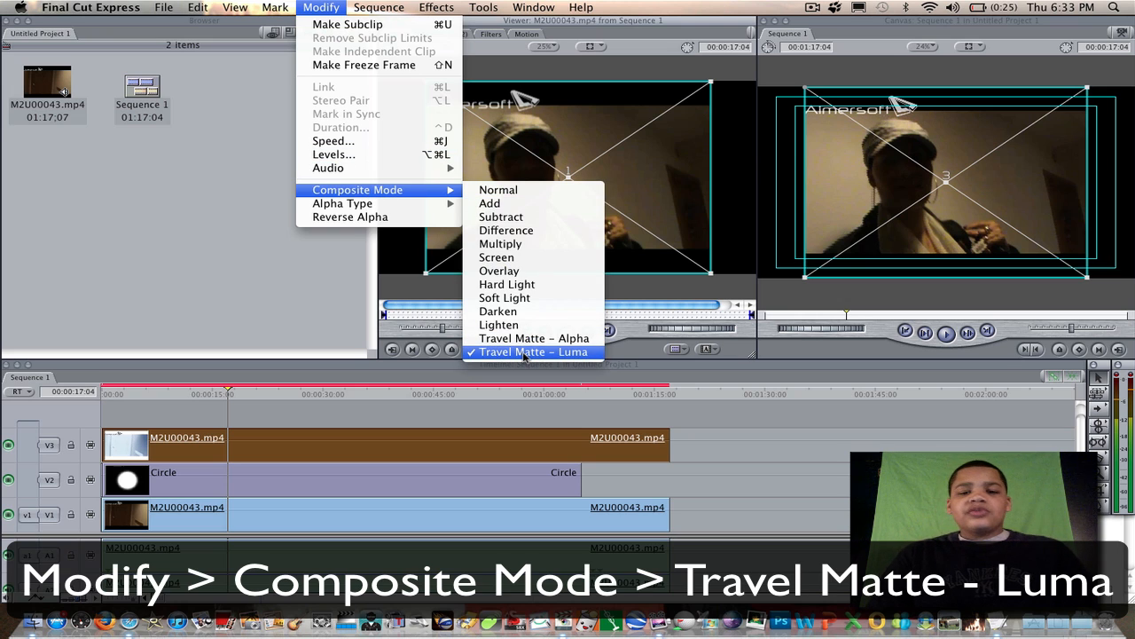
left_click(532, 351)
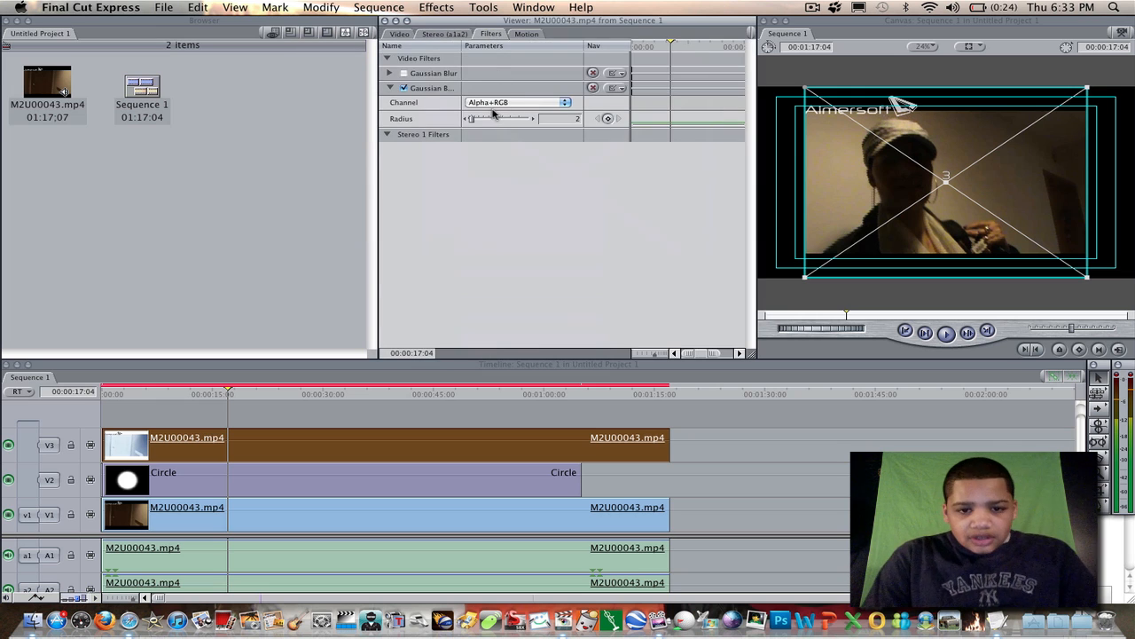
Raise the Gaussian Blur radius to about 52 so the face is blurred.
left_click_drag(472, 117, 511, 117)
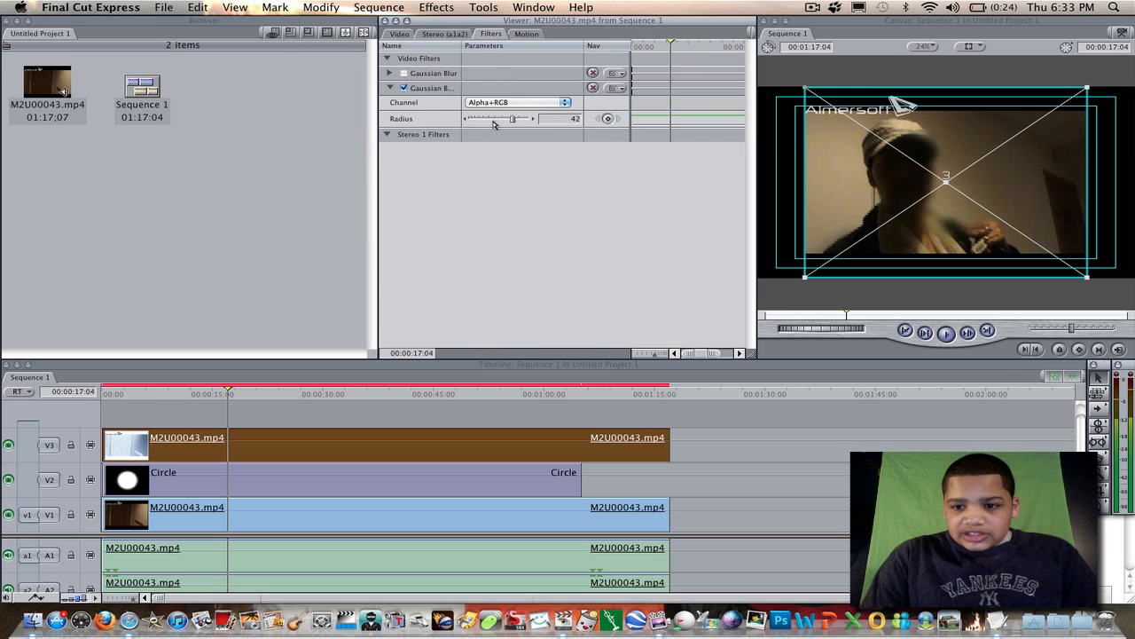
left_click_drag(511, 118, 522, 117)
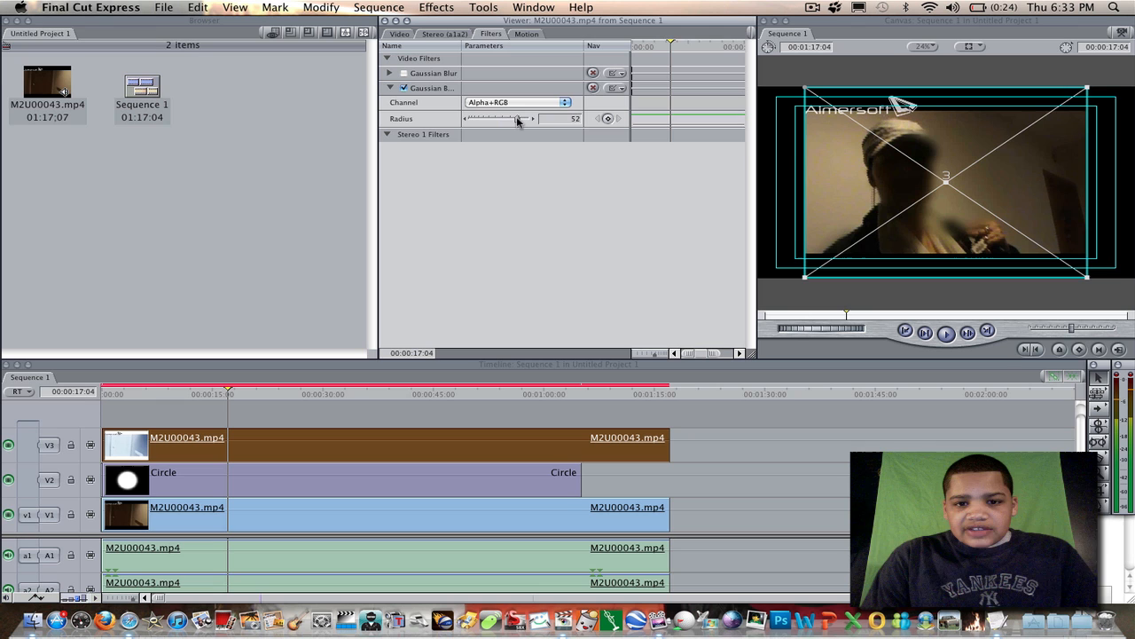
left_click_drag(497, 117, 530, 117)
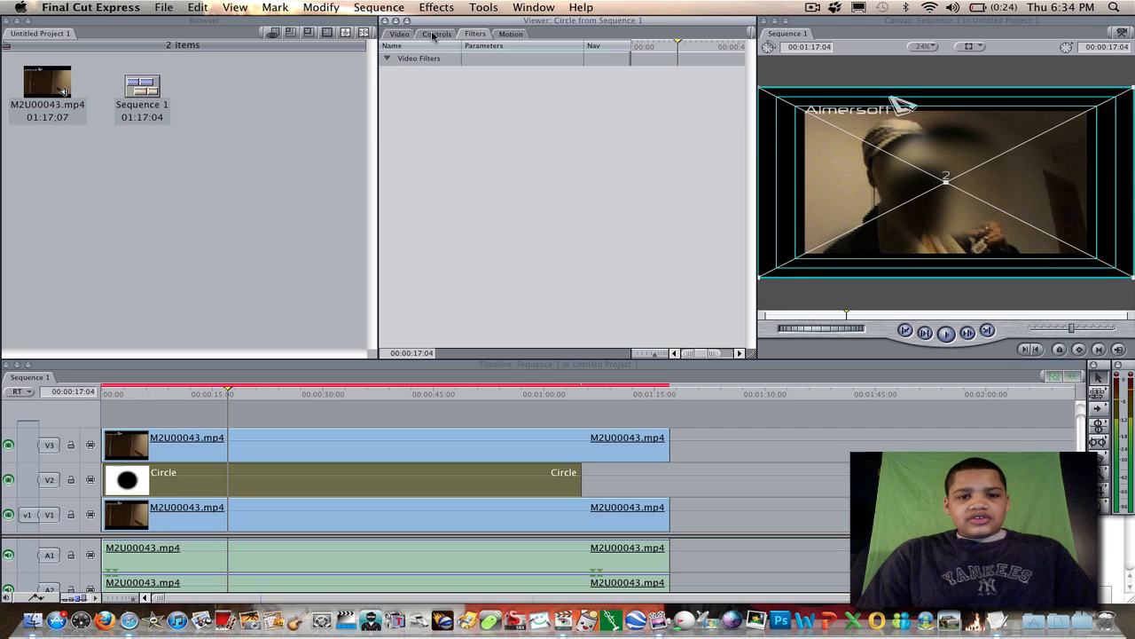
Set the Circle matte to size 53 and softness 55 for a soft-edged blurred spot.
left_click(436, 33)
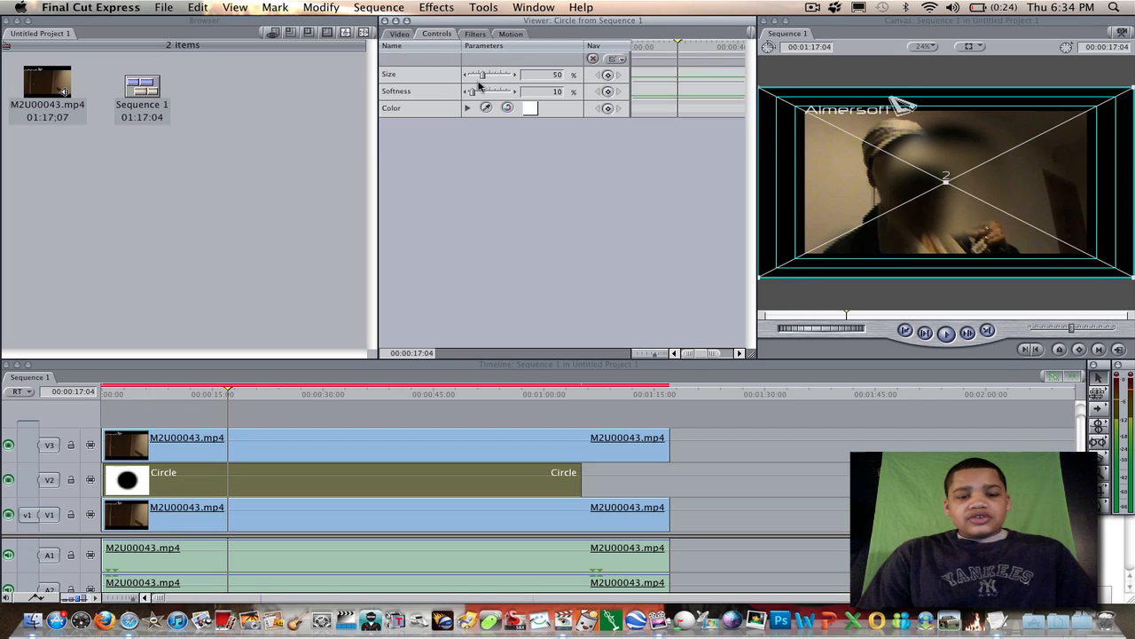
left_click_drag(482, 74, 476, 75)
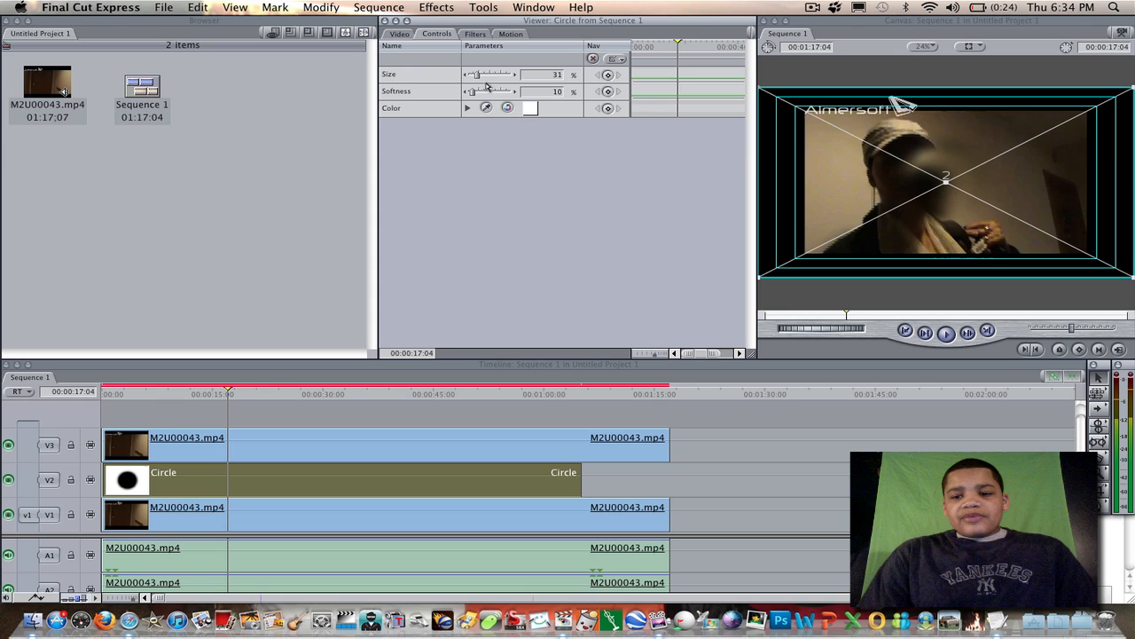
left_click_drag(476, 74, 483, 74)
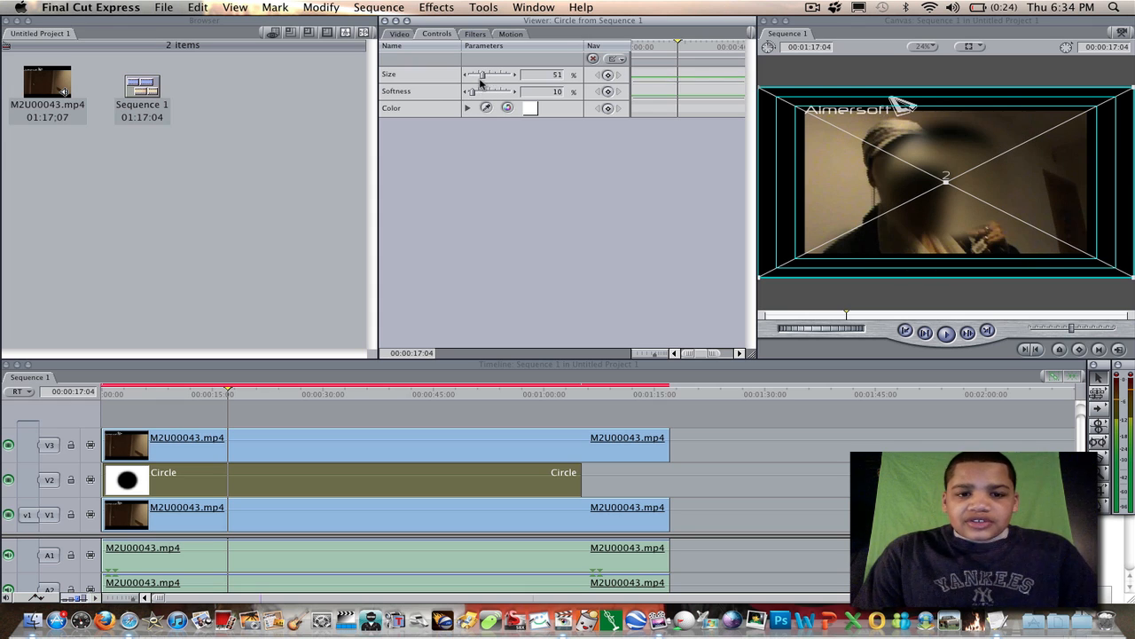
left_click_drag(483, 92, 514, 92)
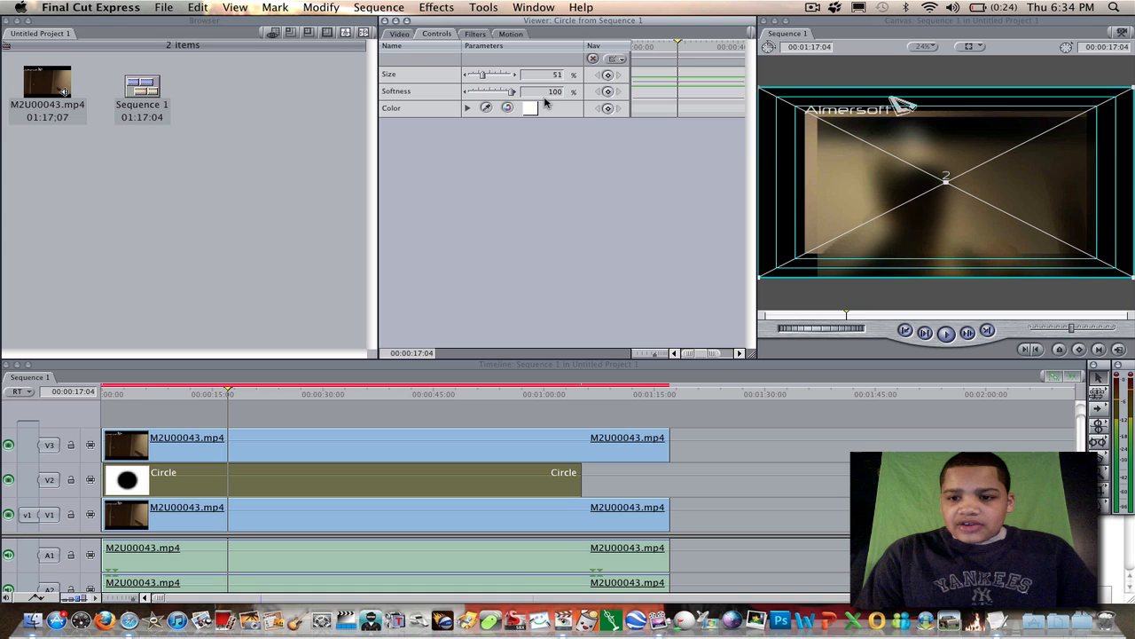
left_click_drag(522, 92, 504, 92)
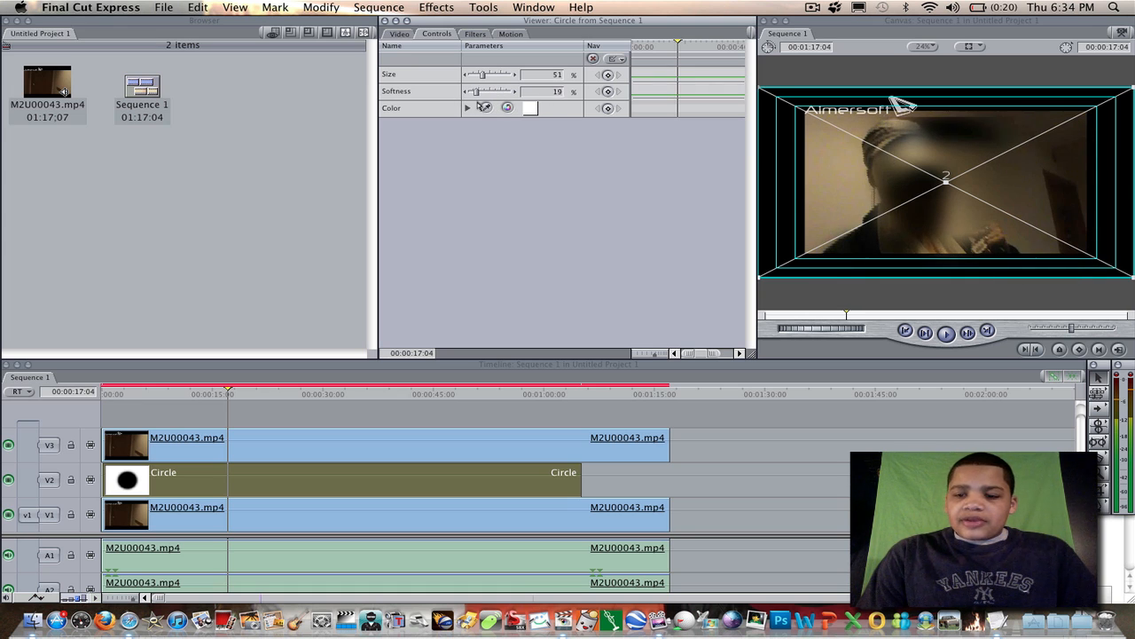
left_click_drag(479, 91, 475, 91)
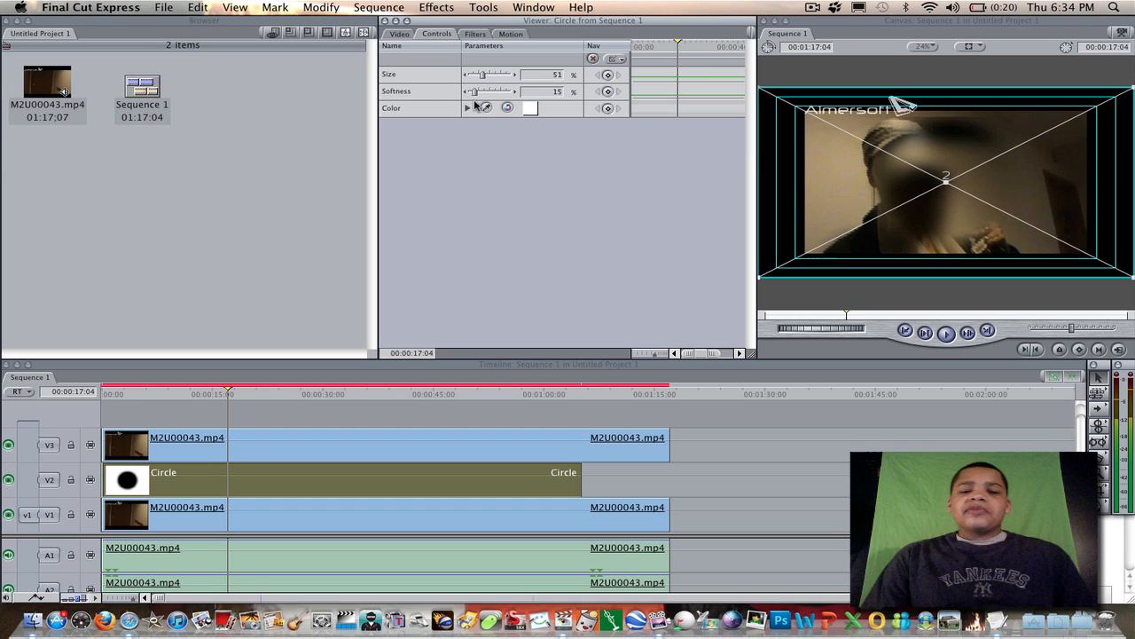